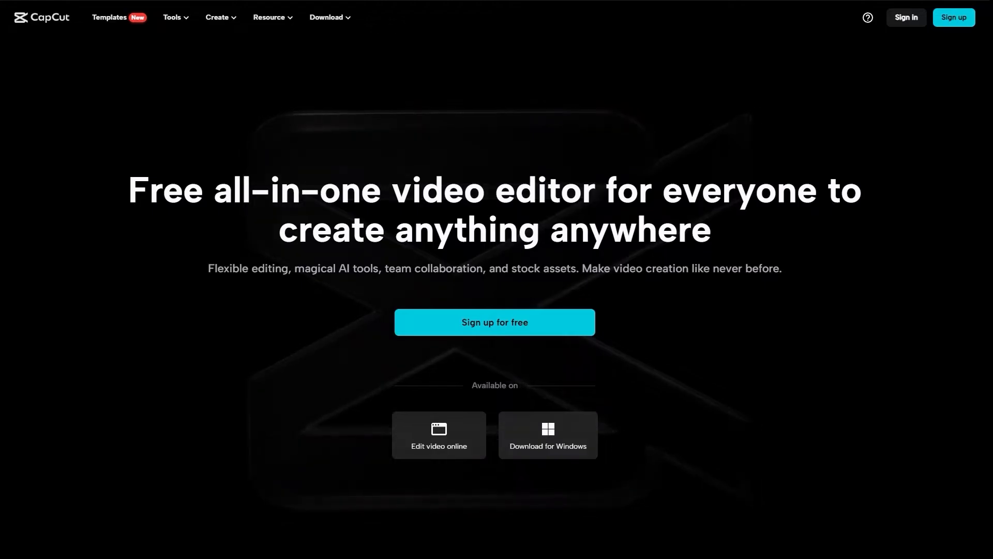
# - Launch the online editor from the homepage and sign in to the CapCut account
pyautogui.click(494, 322)
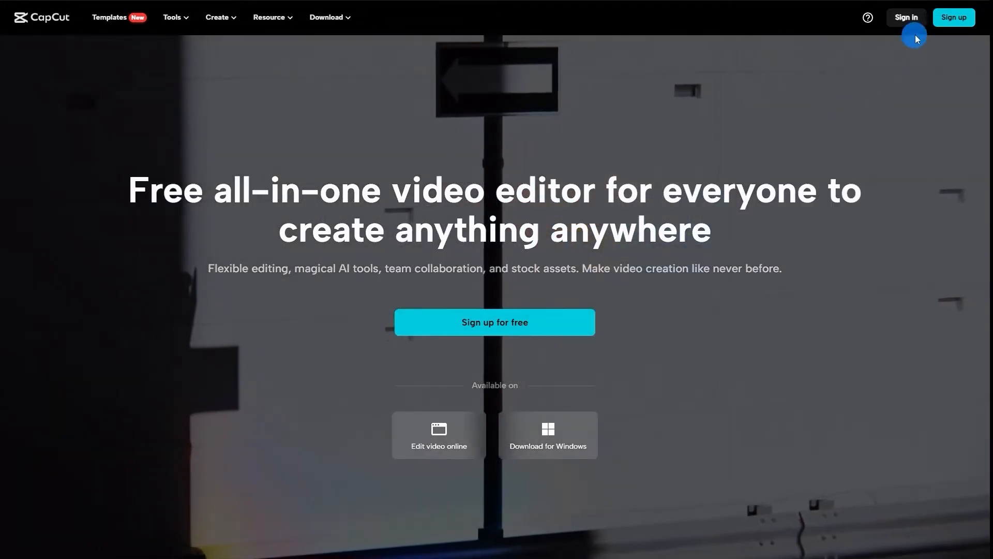
pyautogui.click(906, 17)
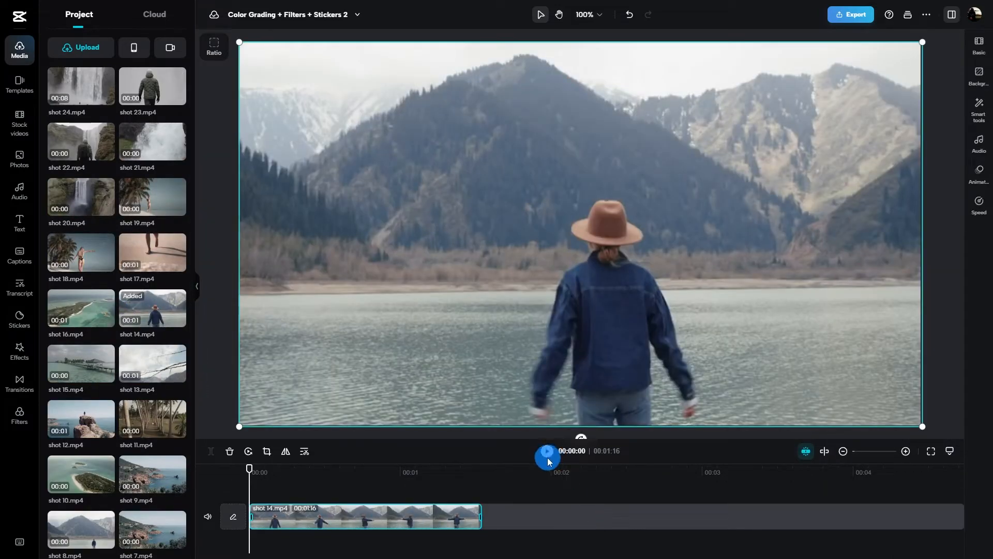
# - Preview the lakeside clip briefly, then bring up its Basic colour adjustment controls
pyautogui.click(547, 451)
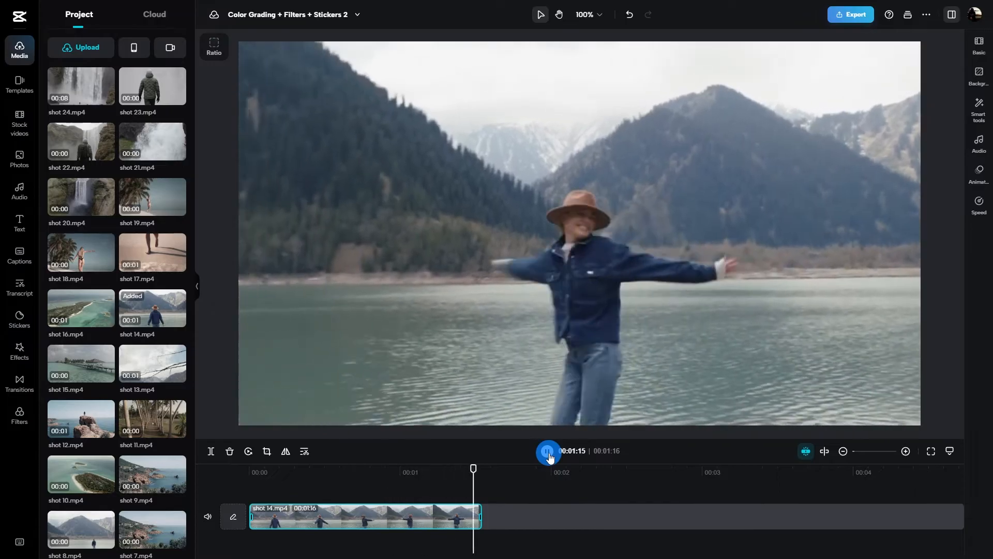
pyautogui.click(547, 451)
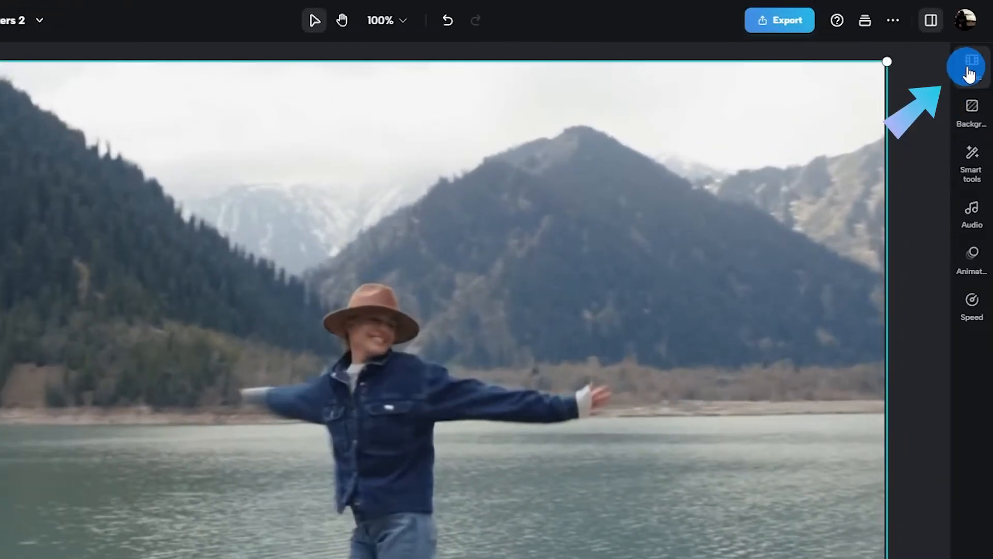
pyautogui.click(972, 63)
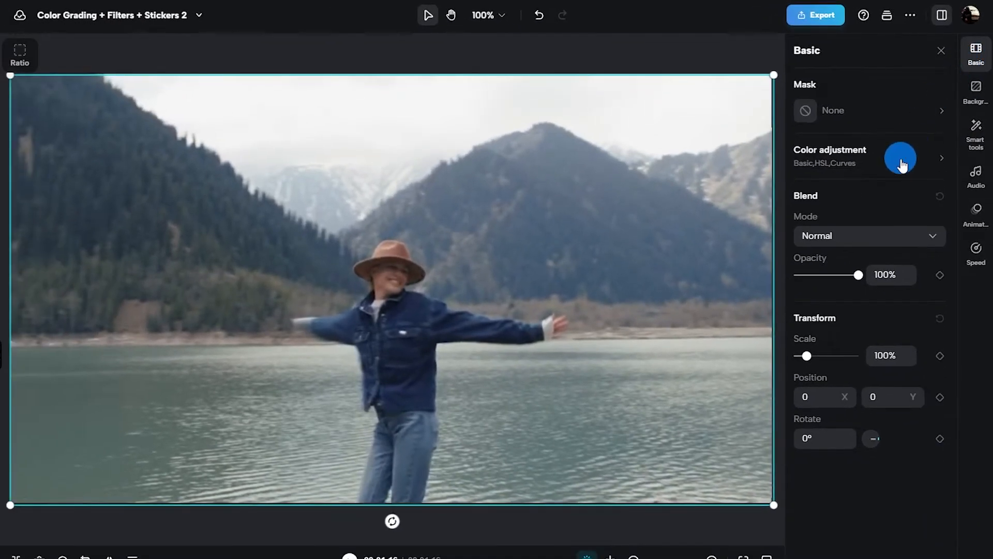
pyautogui.click(900, 158)
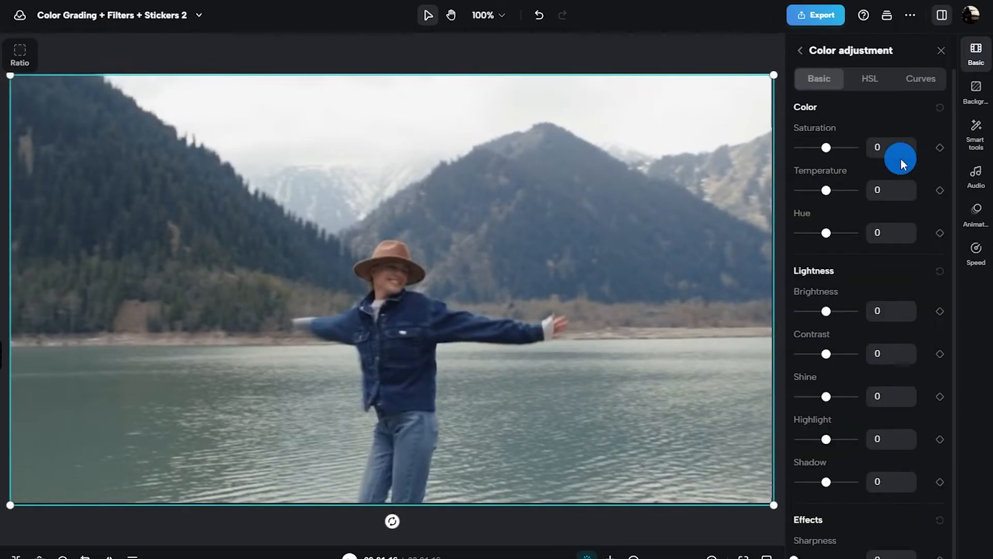
# - Grade the clip: saturation 30, temperature 18, brightness 18, contrast 14, highlight −16, shadow −9
pyautogui.moveTo(826, 148); pyautogui.dragTo(842, 147)
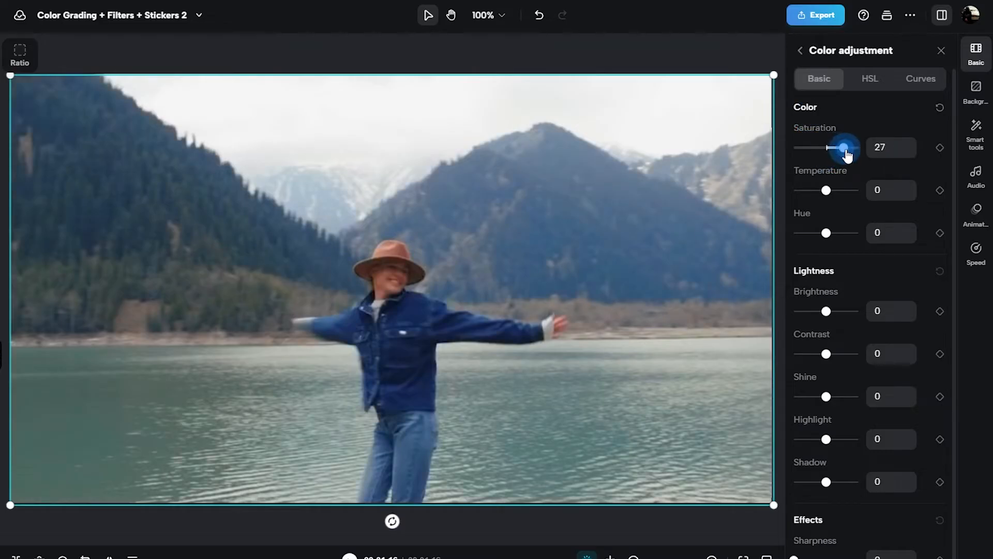
pyautogui.moveTo(827, 189); pyautogui.dragTo(828, 190)
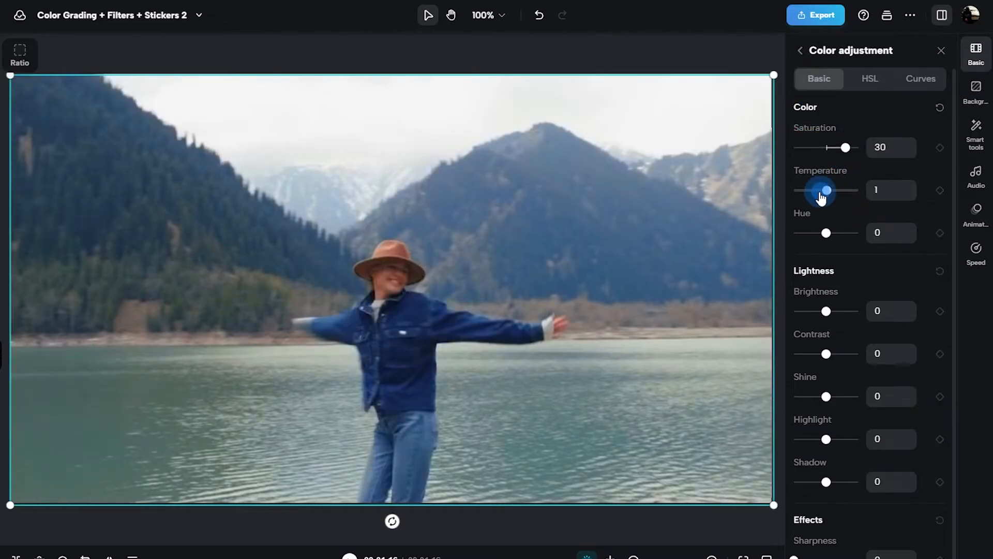
pyautogui.moveTo(827, 190); pyautogui.dragTo(838, 190)
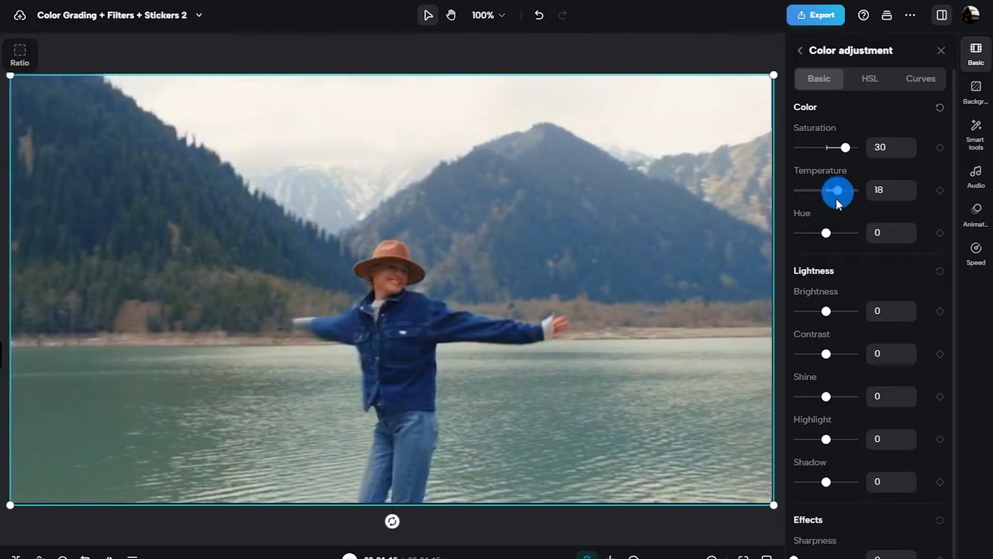
pyautogui.moveTo(826, 311); pyautogui.dragTo(819, 311)
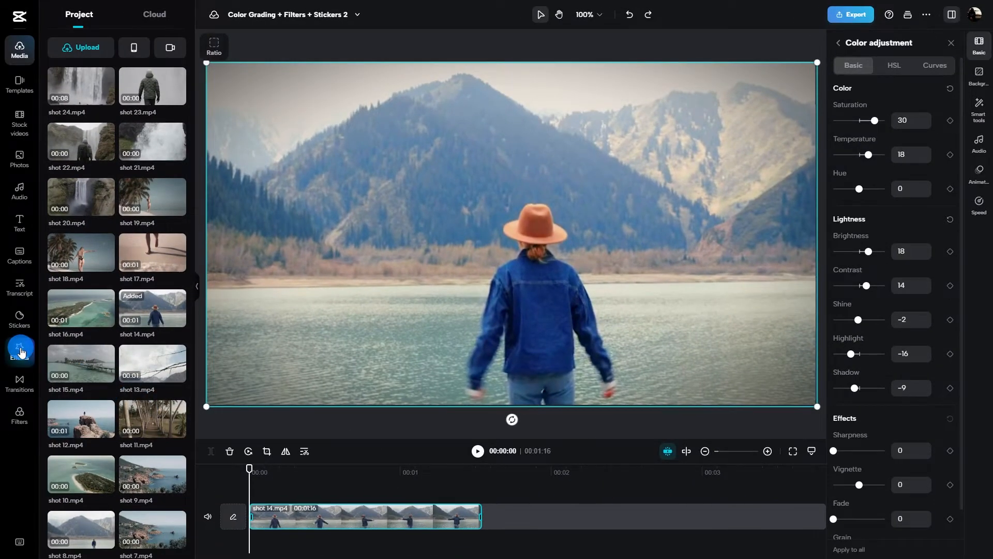
# - Search the Effects library for 'vignette' to layer it over the clip, then reselect the lakeside clip
pyautogui.click(19, 352)
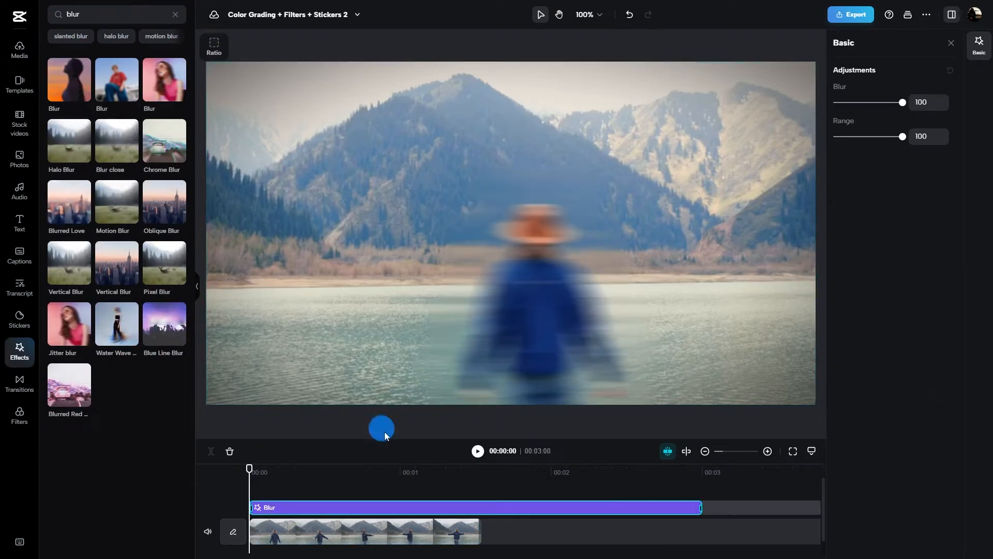
pyautogui.write('vignette')
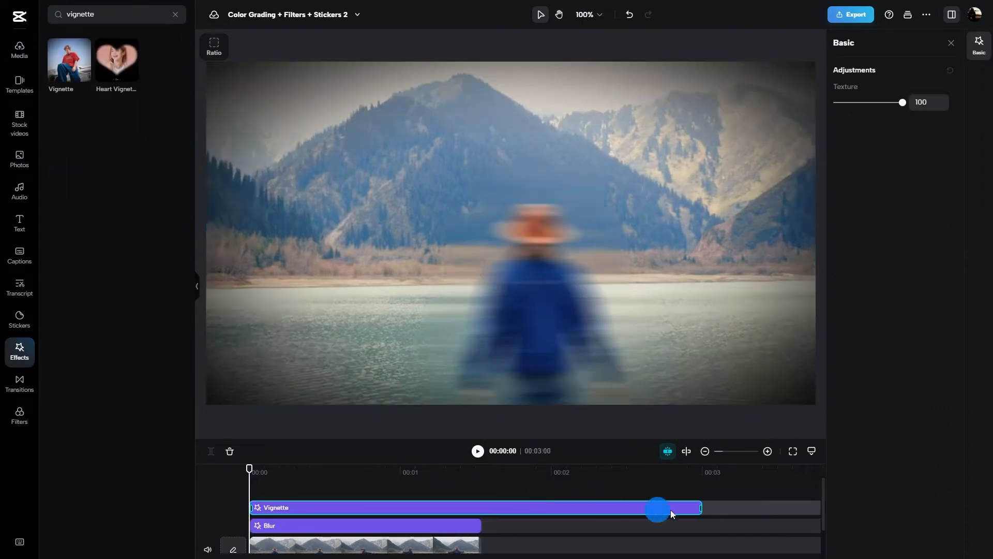
pyautogui.click(477, 451)
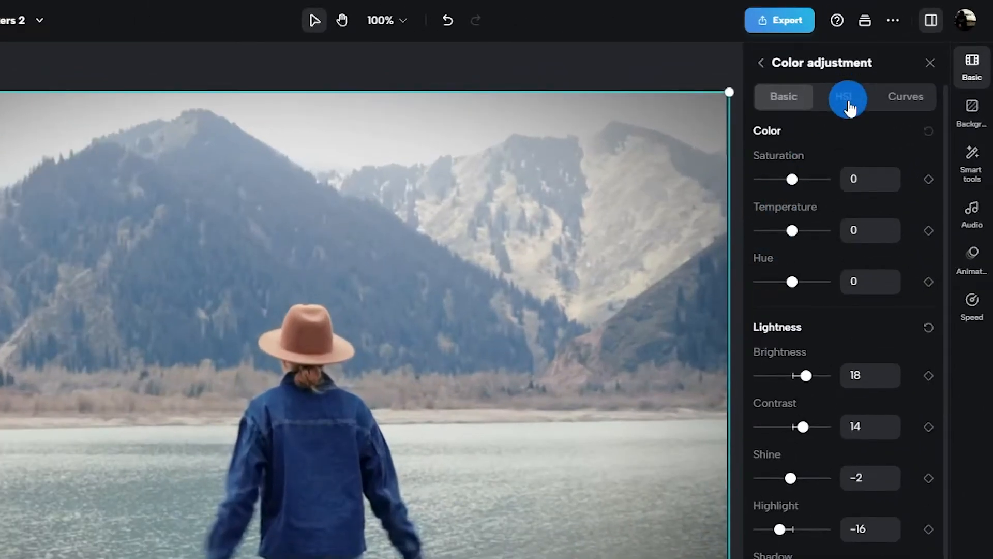
# - In HSL, pick the blue colour range and raise its saturation slightly
pyautogui.click(845, 97)
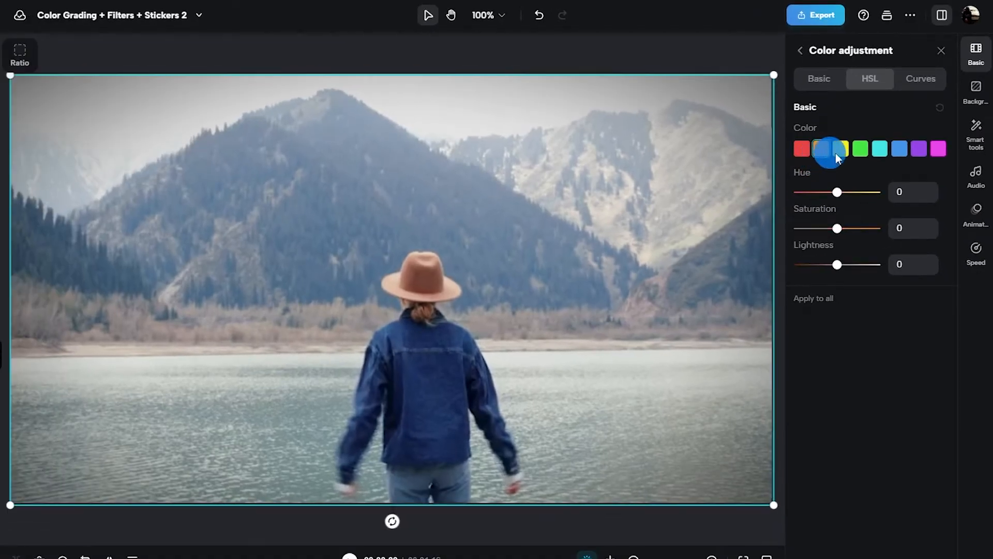
pyautogui.click(880, 149)
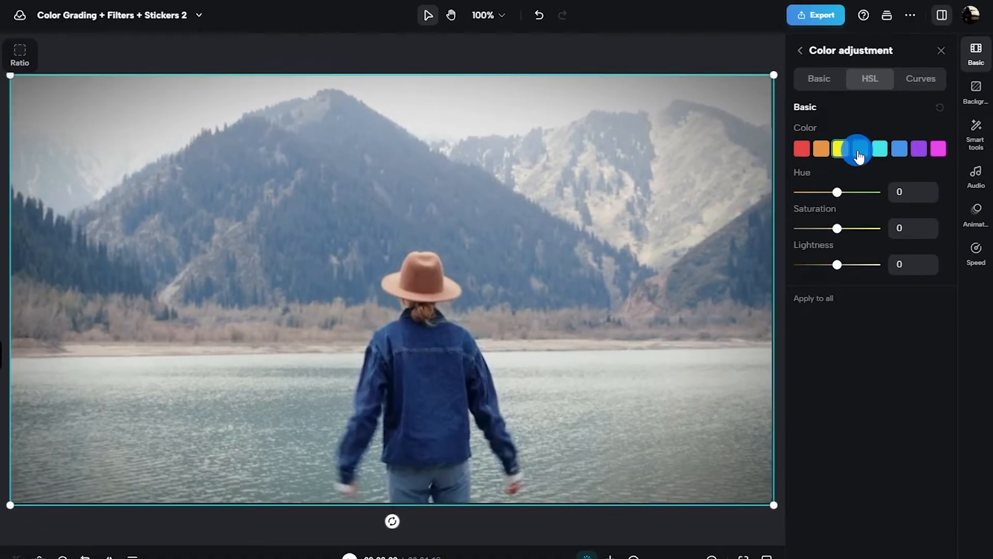
pyautogui.click(879, 149)
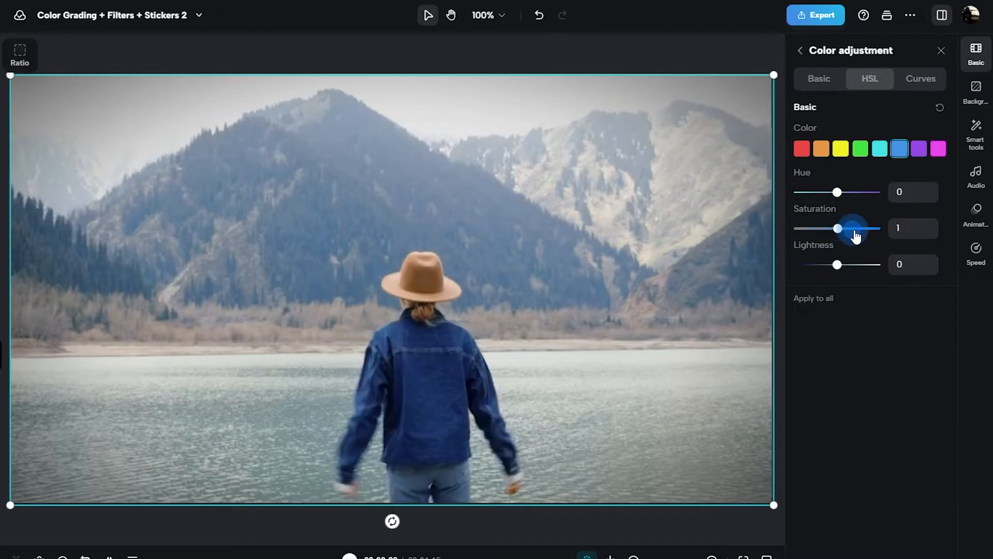
pyautogui.moveTo(837, 228); pyautogui.dragTo(872, 228)
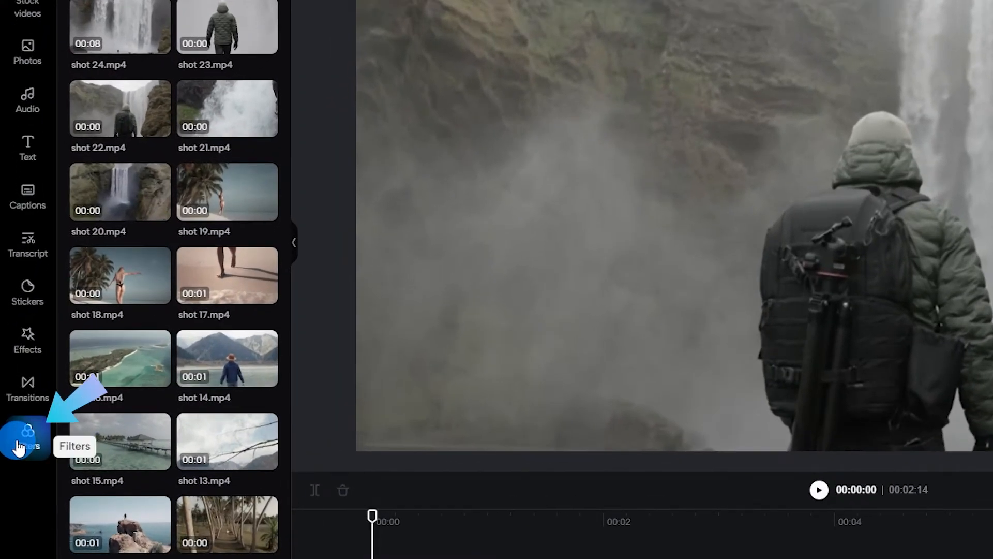
# - Add the Maldives filter from Filters and trim its bar to the clip's length
pyautogui.click(28, 437)
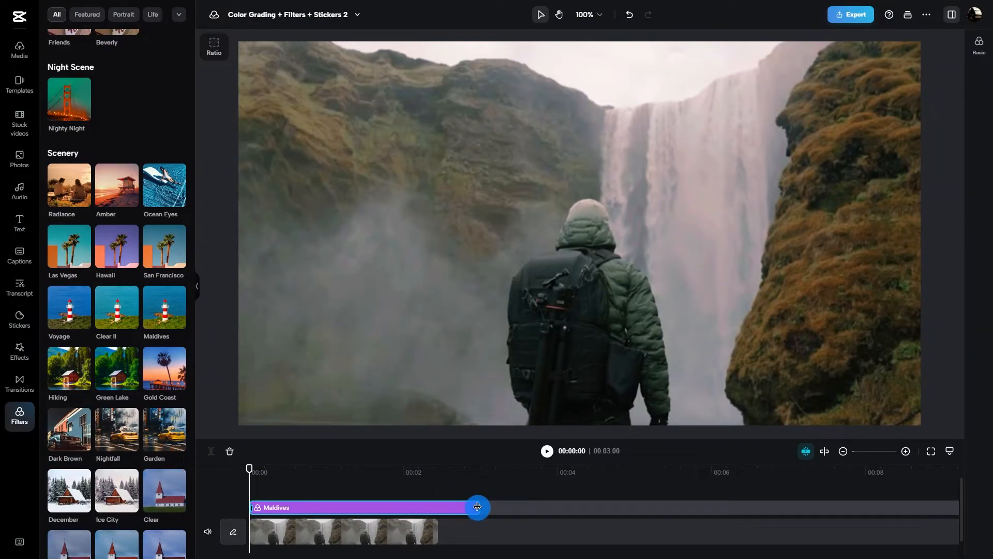
pyautogui.moveTo(477, 507); pyautogui.dragTo(437, 507)
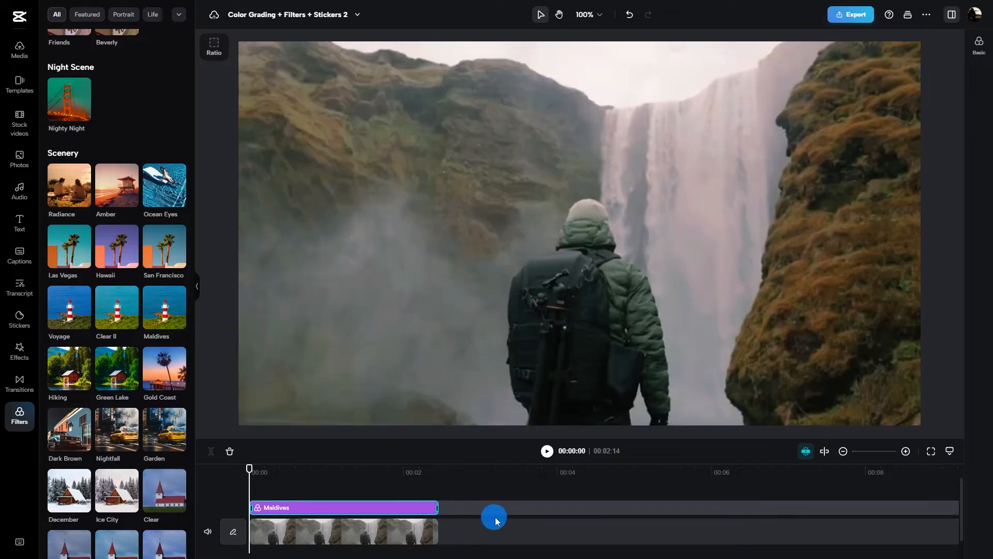
pyautogui.moveTo(494, 517); pyautogui.dragTo(773, 296)
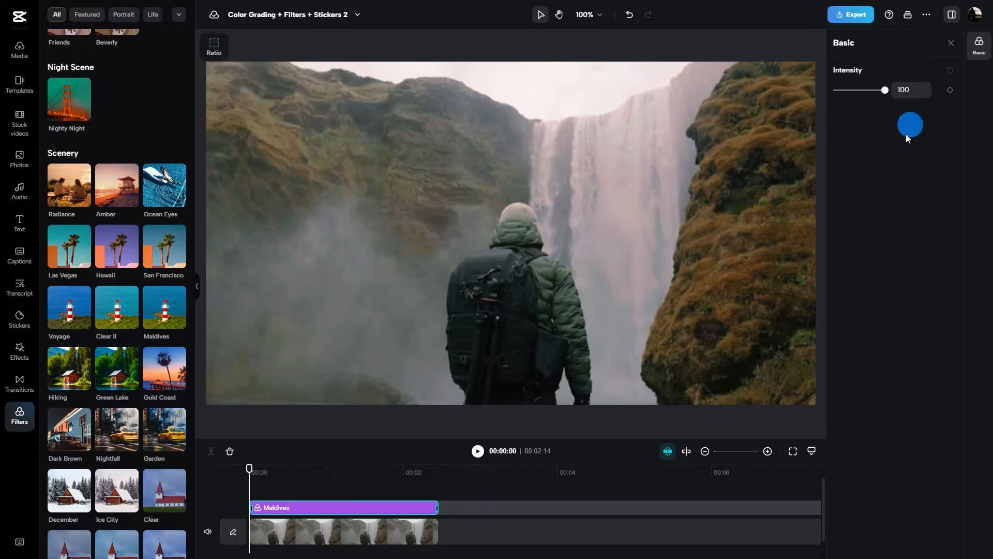
# - Lower the Maldives filter intensity to about 62
pyautogui.moveTo(884, 89); pyautogui.dragTo(836, 90)
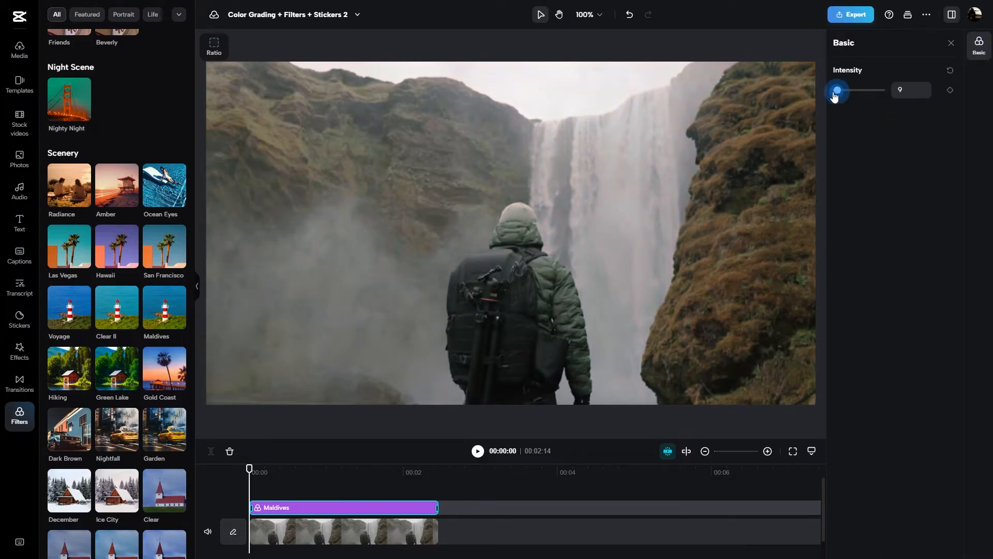
pyautogui.moveTo(837, 90); pyautogui.dragTo(867, 91)
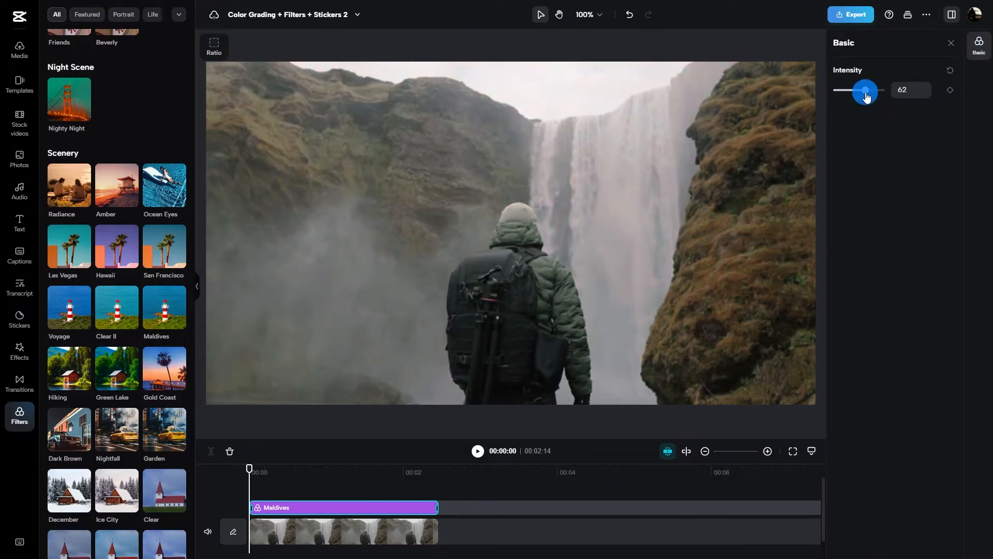
pyautogui.moveTo(867, 91); pyautogui.dragTo(870, 90)
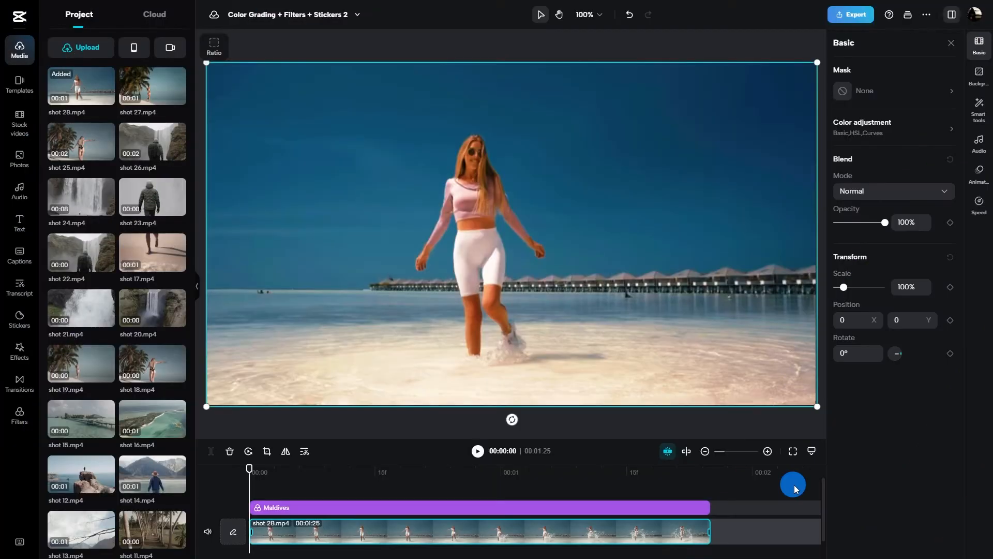
pyautogui.moveTo(19, 321)
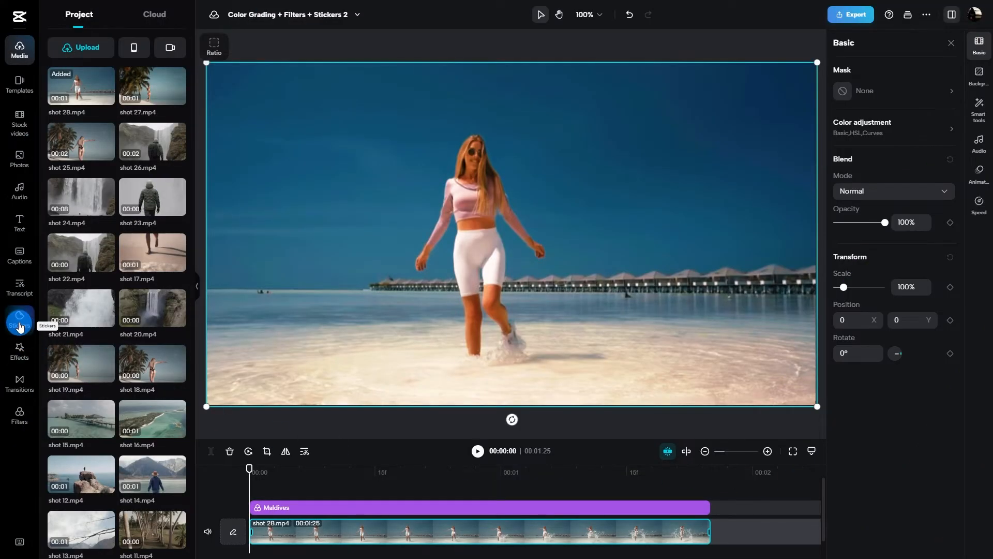
# - Browse down through the sticker library grid beside the beach clip
pyautogui.click(19, 322)
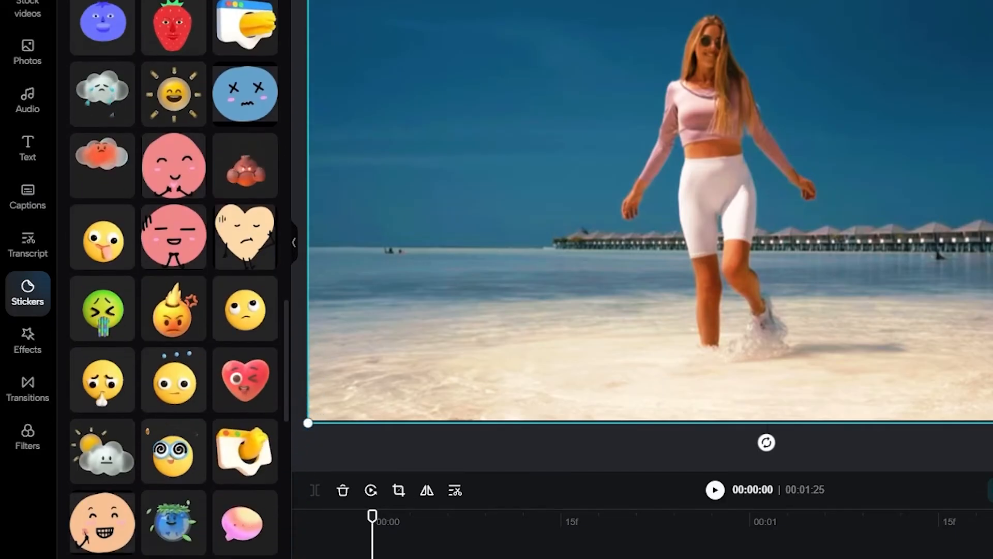
pyautogui.scroll(-3)
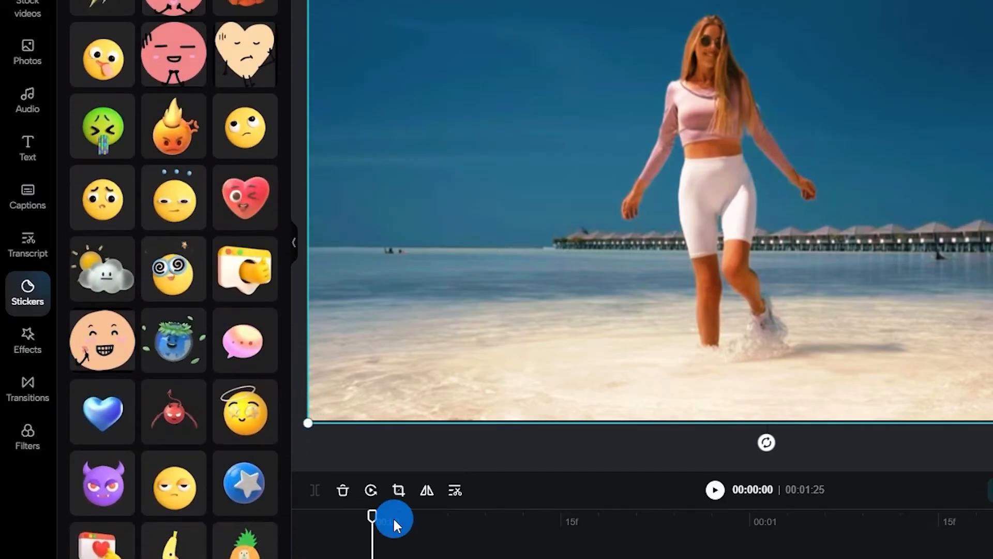